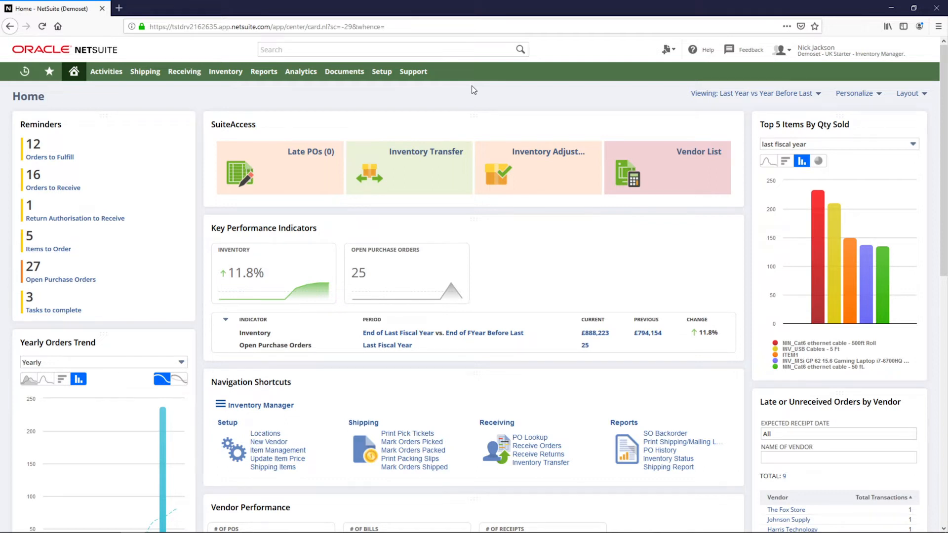
Show the portlet options for the Top 5 Items By Qty Sold chart on the Home dashboard.
{"action": "left_click", "coordinate": [780, 51]}
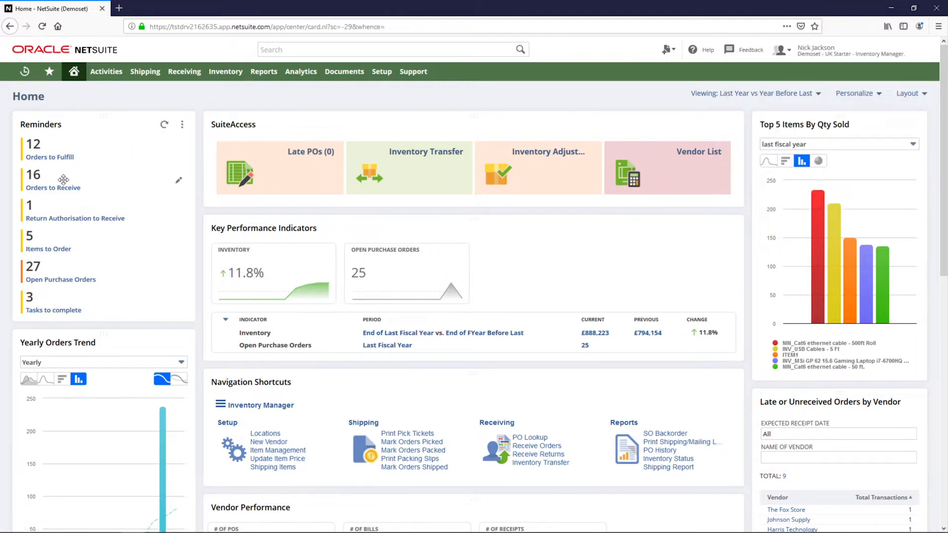
{"action": "mouse_move", "coordinate": [53, 187]}
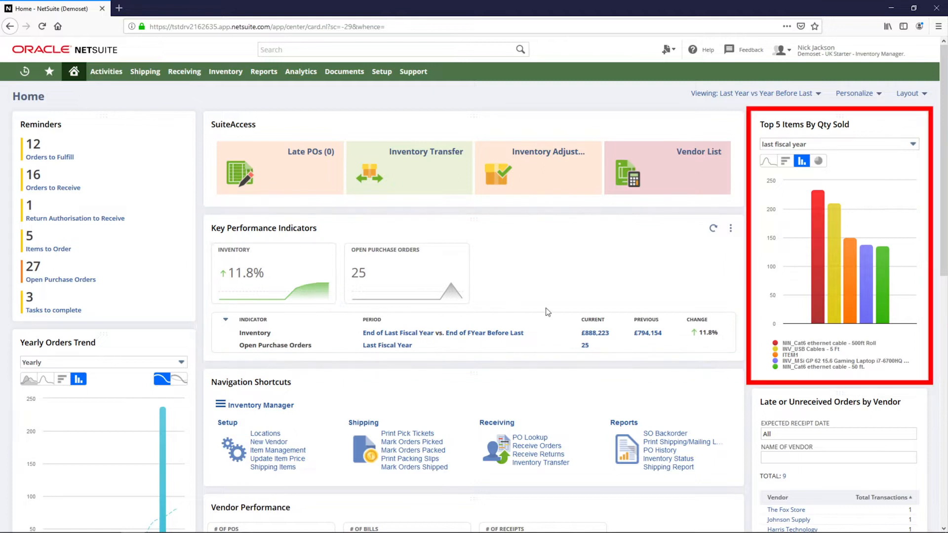
{"action": "mouse_move", "coordinate": [846, 227]}
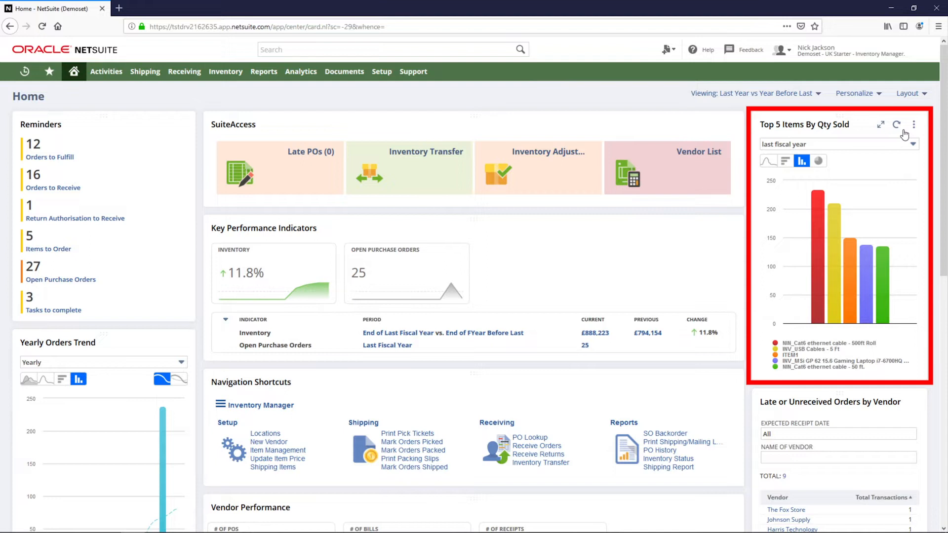
{"action": "left_click", "coordinate": [914, 125]}
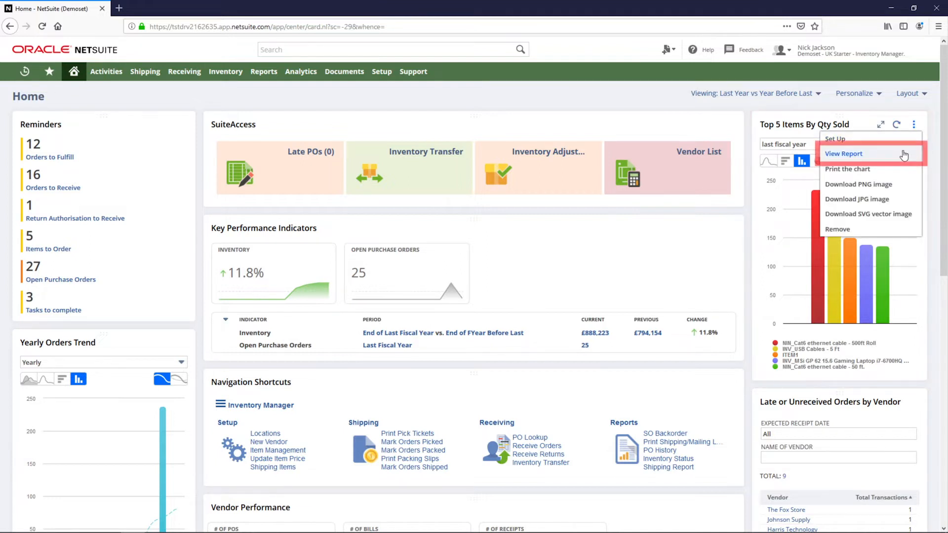
View the Sales by Item Summary report for last fiscal year from the chart's options.
{"action": "left_click", "coordinate": [845, 154]}
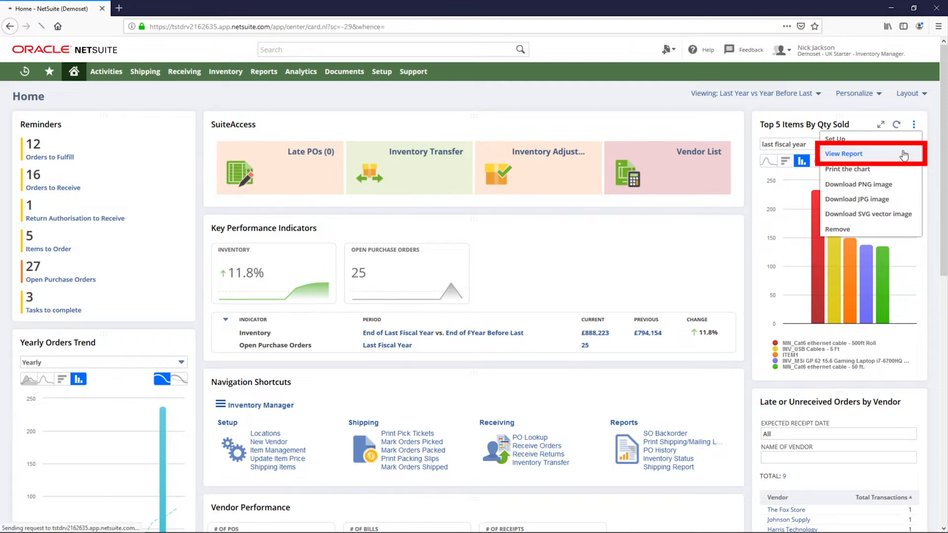
{"action": "left_click", "coordinate": [845, 153]}
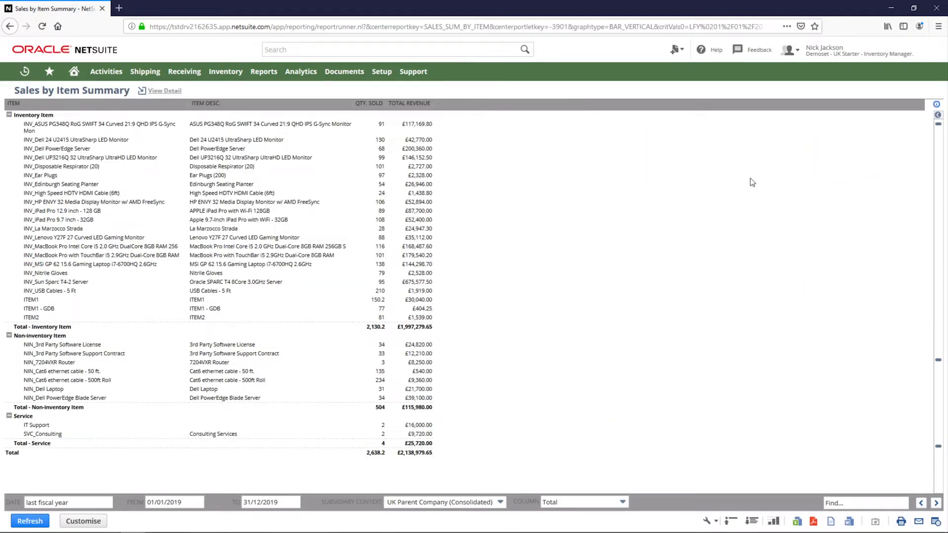
{"action": "mouse_move", "coordinate": [709, 207]}
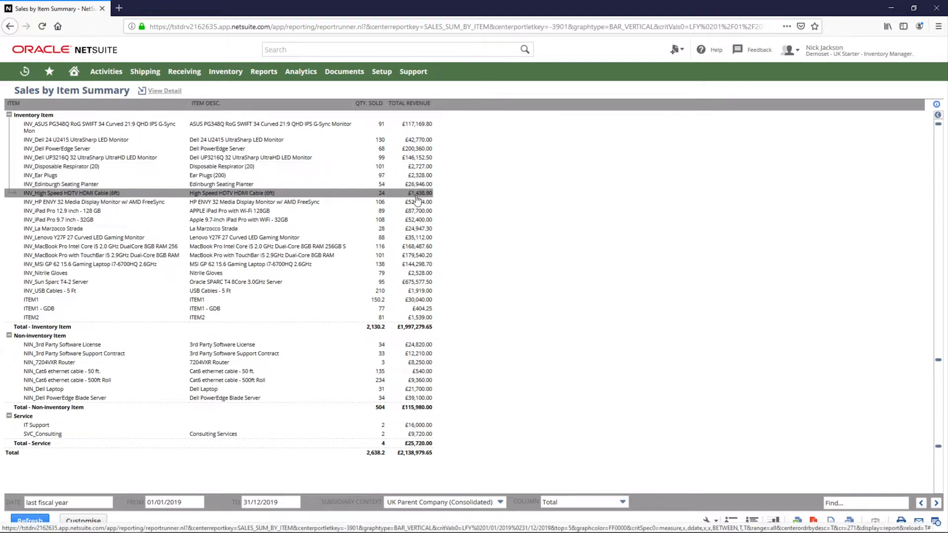
{"action": "mouse_move", "coordinate": [417, 220]}
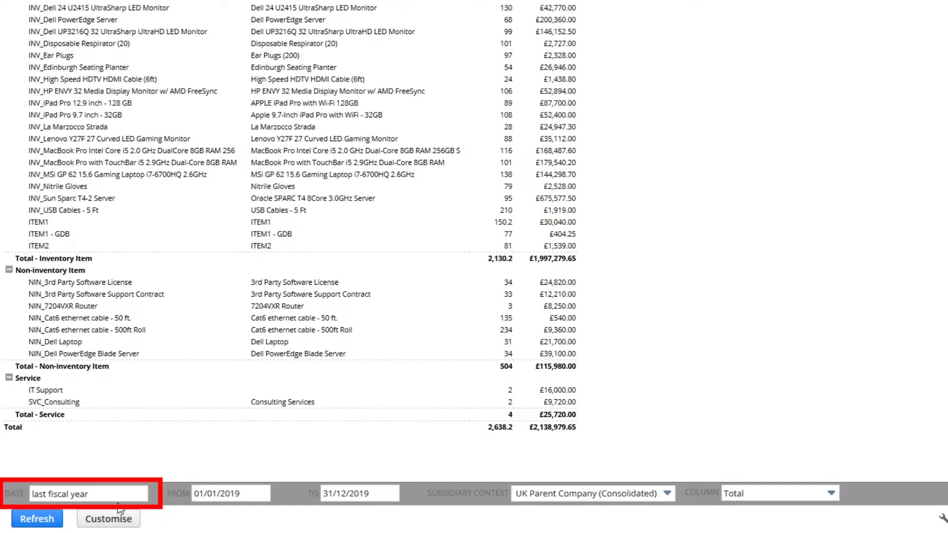
Set the report's Column breakdown to Location instead of Total and refresh.
{"action": "left_click", "coordinate": [89, 494]}
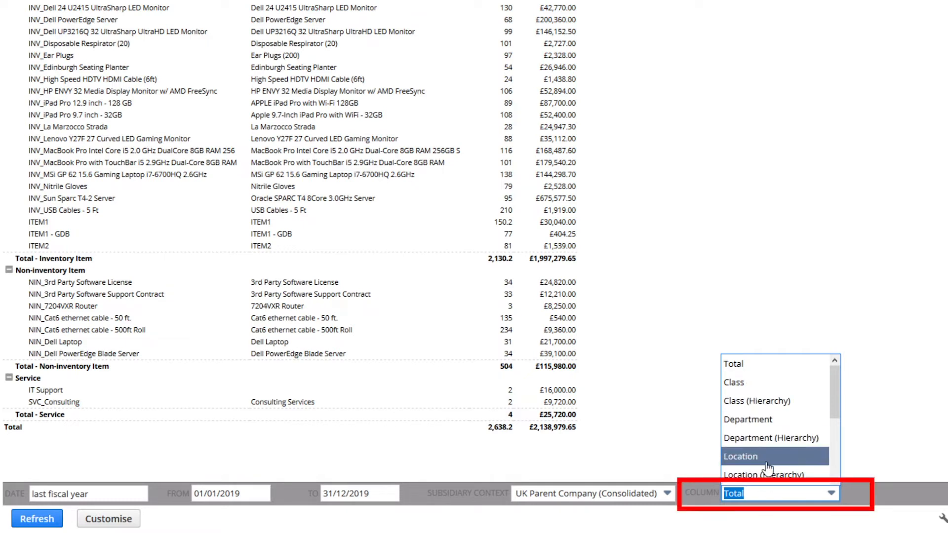
{"action": "left_click", "coordinate": [740, 456]}
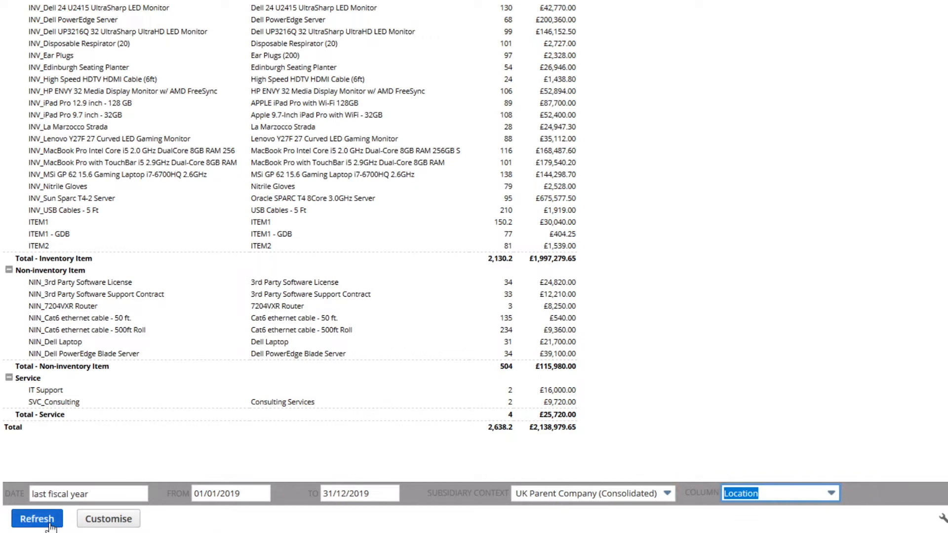
{"action": "mouse_move", "coordinate": [127, 495]}
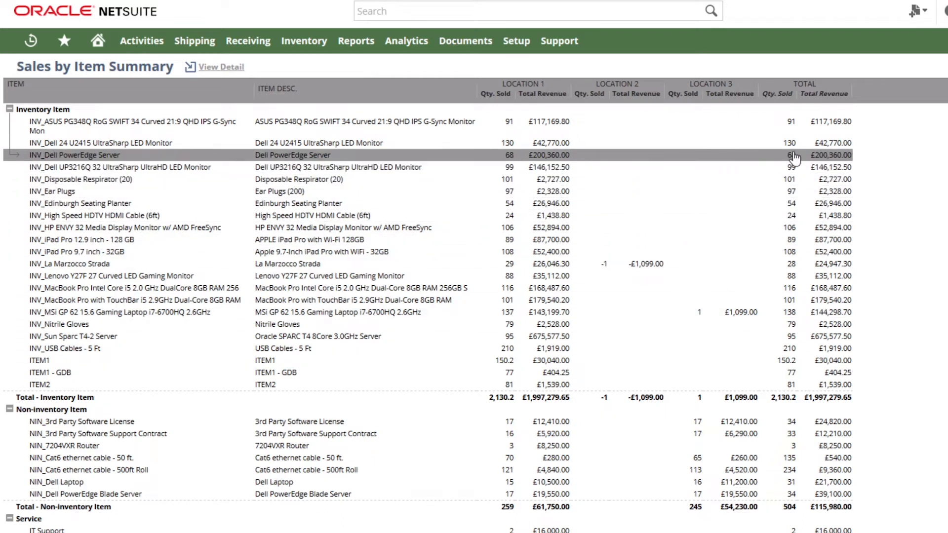
{"action": "mouse_move", "coordinate": [724, 268]}
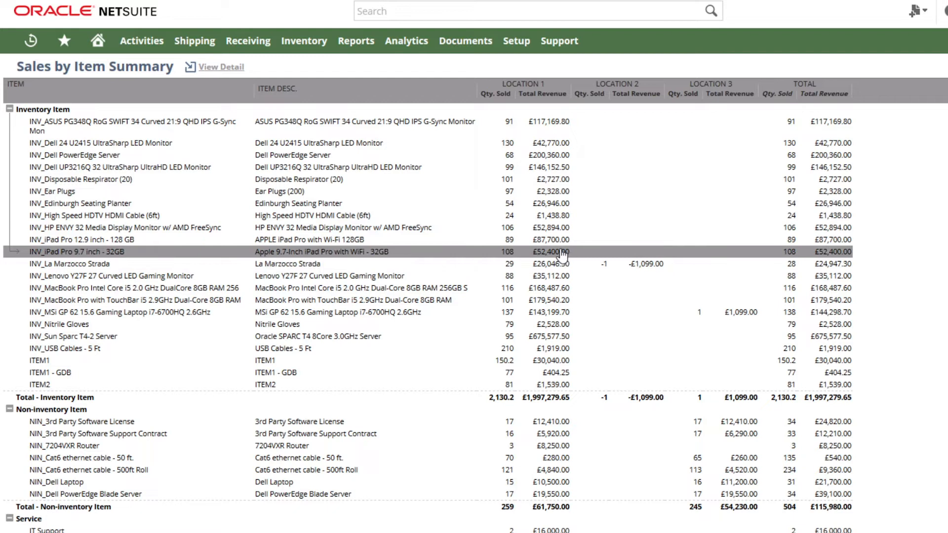
{"action": "mouse_move", "coordinate": [559, 253]}
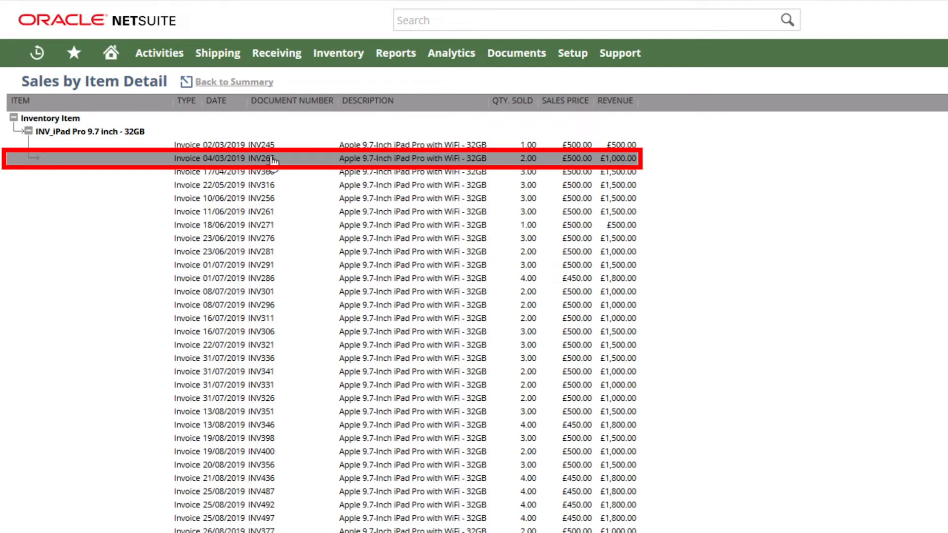
Drill into invoice INV266 (04/03/2019) for Kimbell Corporation, then its iPad Pro 9.7 inch item record.
{"action": "left_click", "coordinate": [258, 158]}
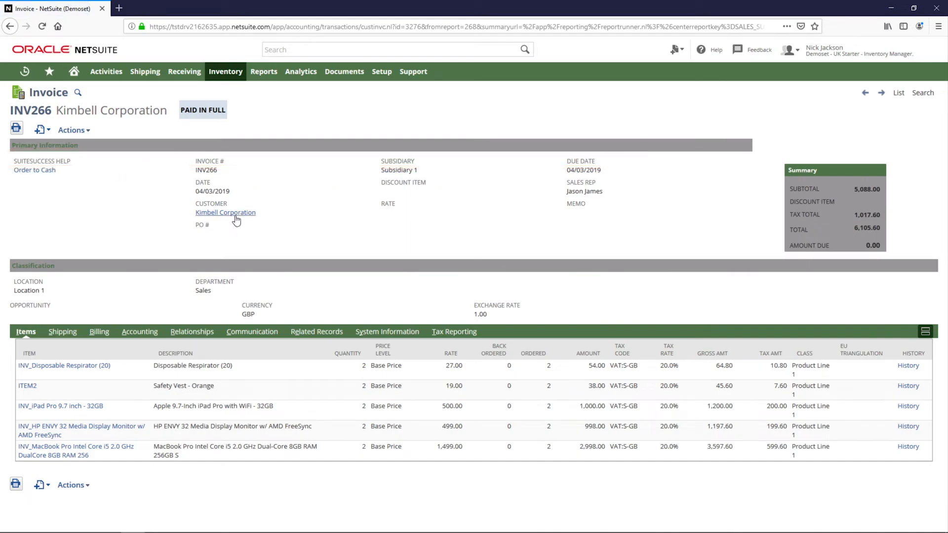
{"action": "left_click", "coordinate": [64, 365]}
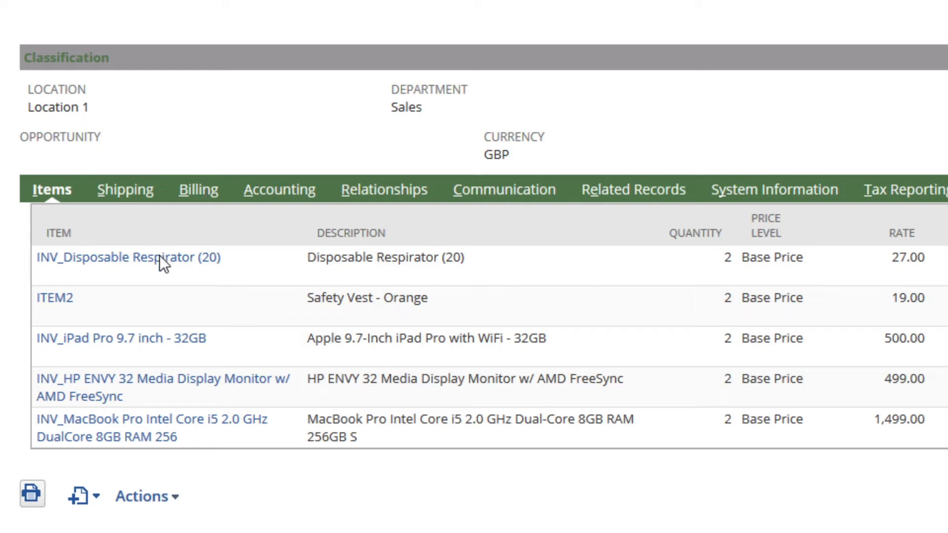
{"action": "left_click", "coordinate": [124, 338]}
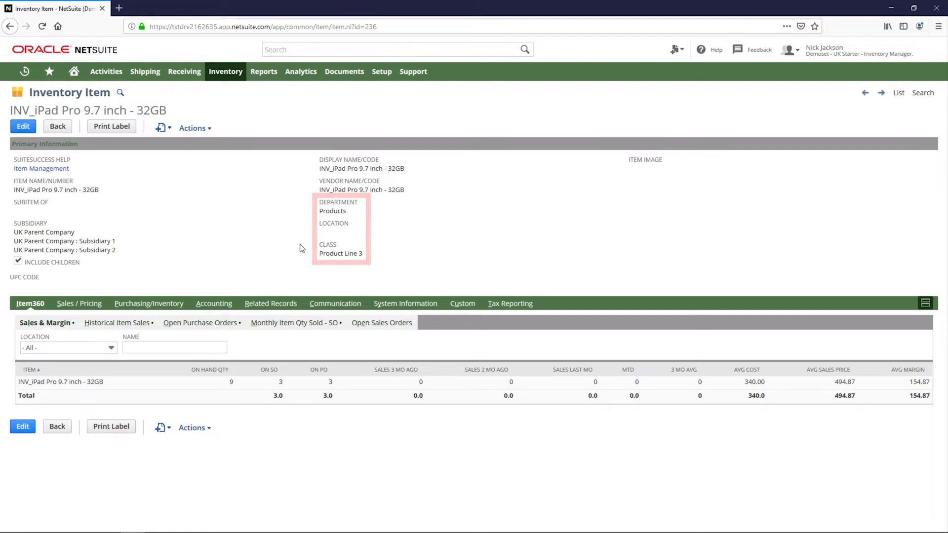
Review Purchasing/Inventory details: vendor Crystal Paper Inc., then stock per location.
{"action": "left_click", "coordinate": [150, 303]}
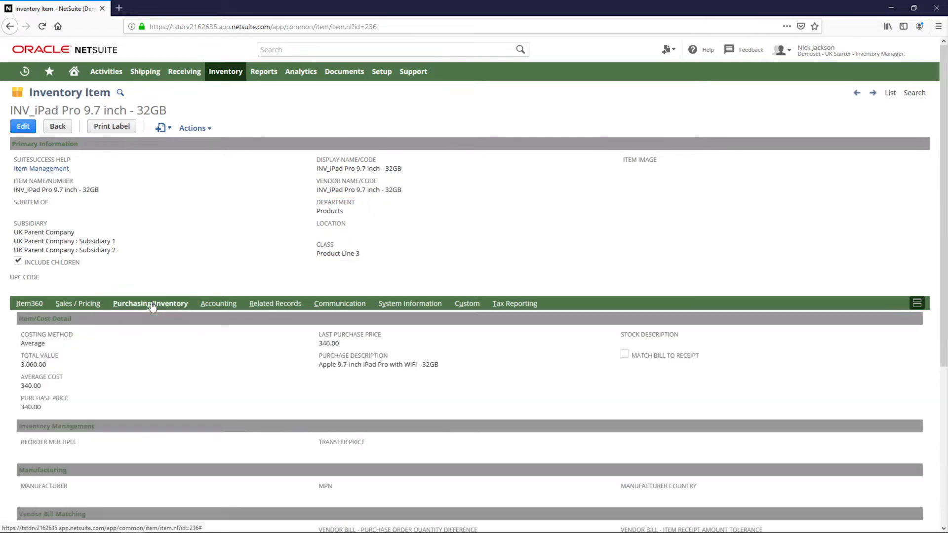
{"action": "scroll", "scroll_direction": "down", "scroll_amount": 3}
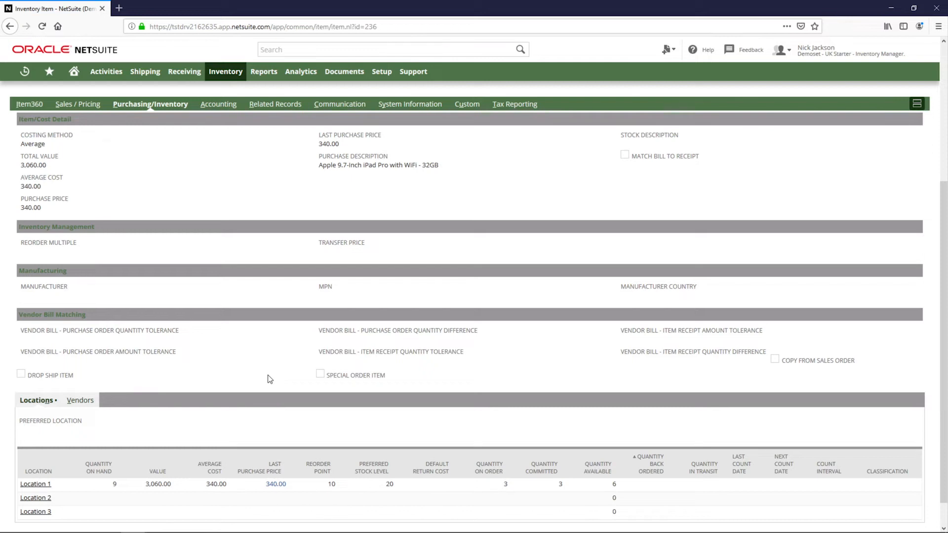
{"action": "left_click", "coordinate": [80, 400]}
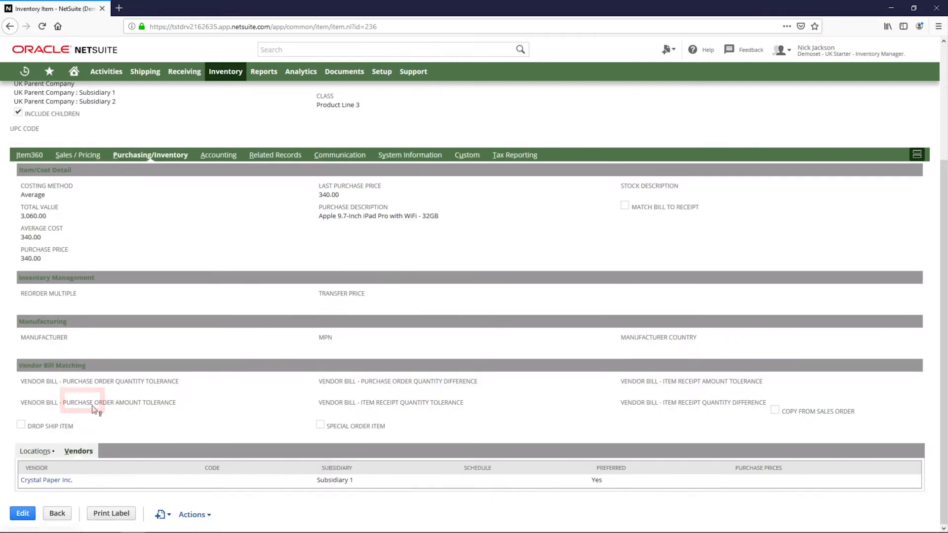
{"action": "left_click", "coordinate": [34, 451]}
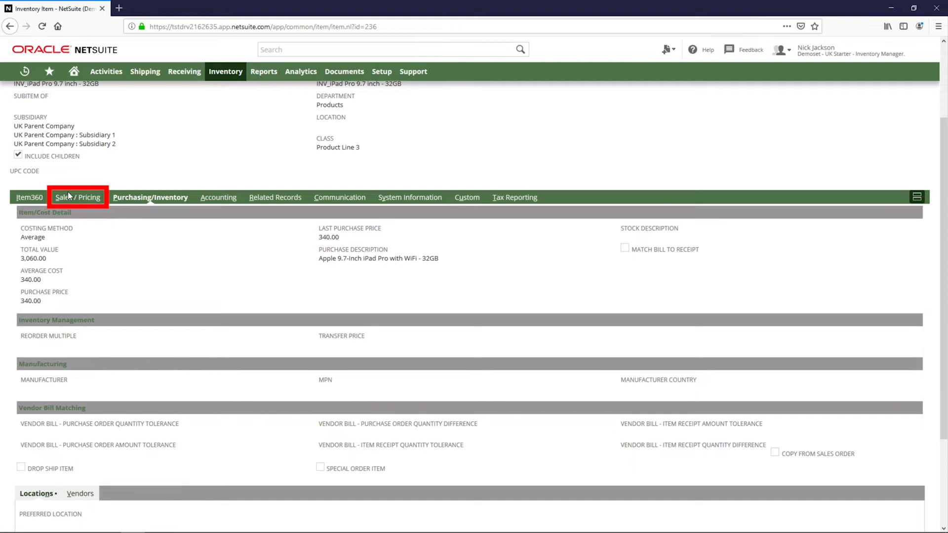
Show the item's Sales / Pricing details with GBP quantity price tiers 500.00 to 350.00.
{"action": "left_click", "coordinate": [77, 198]}
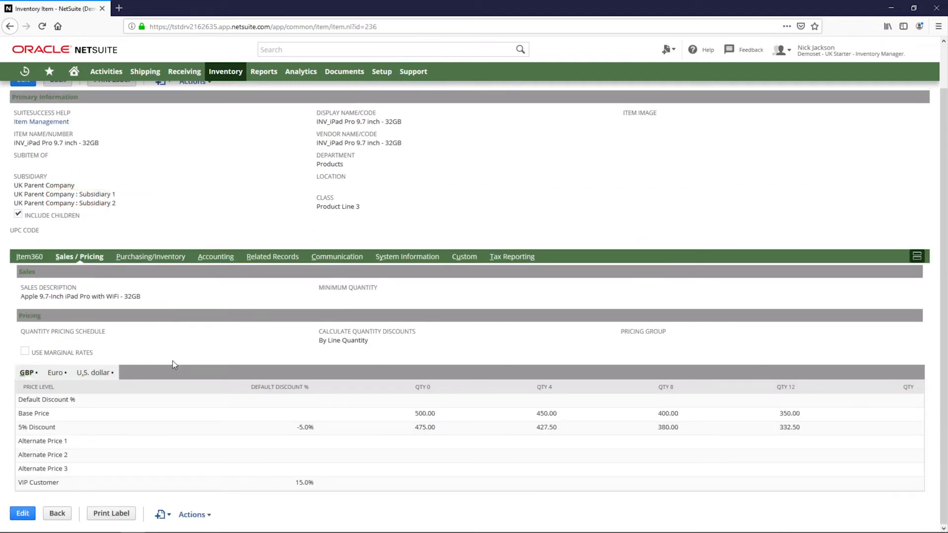
{"action": "mouse_move", "coordinate": [200, 362]}
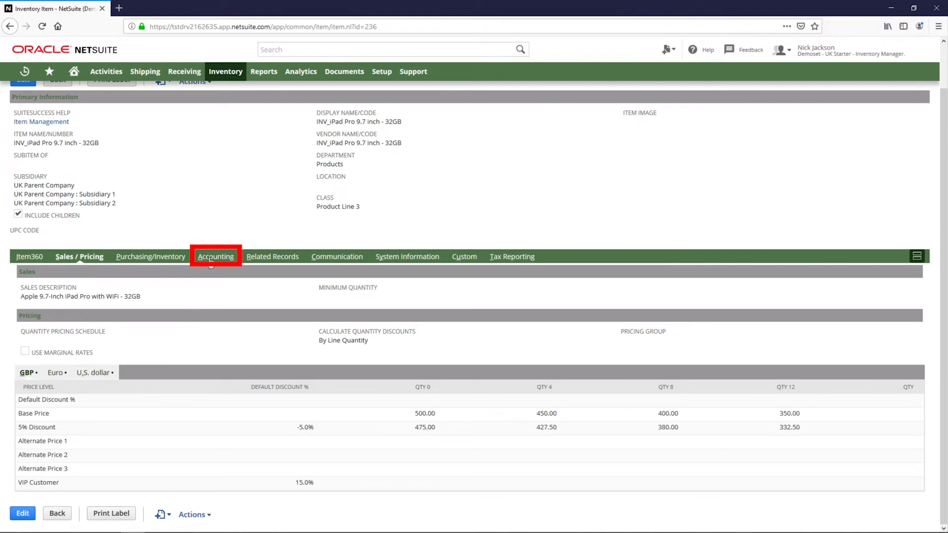
Show the item's Accounting details: COGS 50010, asset 12010, income 40010, tax S1-Taxable.
{"action": "left_click", "coordinate": [215, 256]}
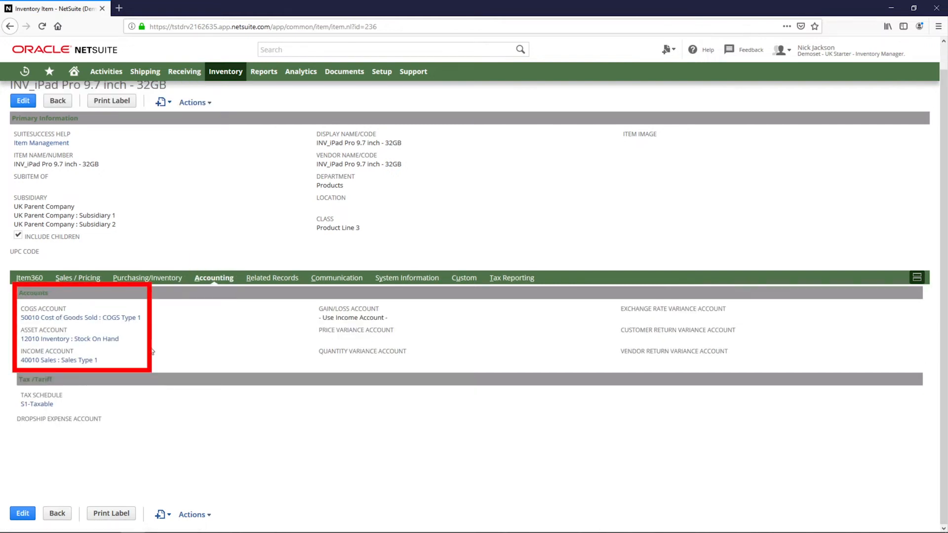
{"action": "mouse_move", "coordinate": [312, 375]}
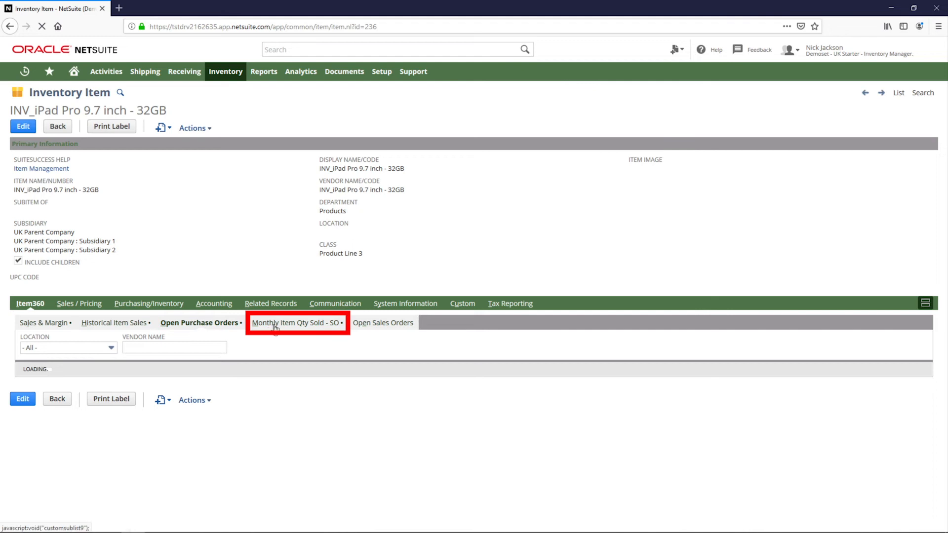
View Item360 monthly quantity sold and Sales & Margin summary, then return to Home.
{"action": "left_click", "coordinate": [294, 322]}
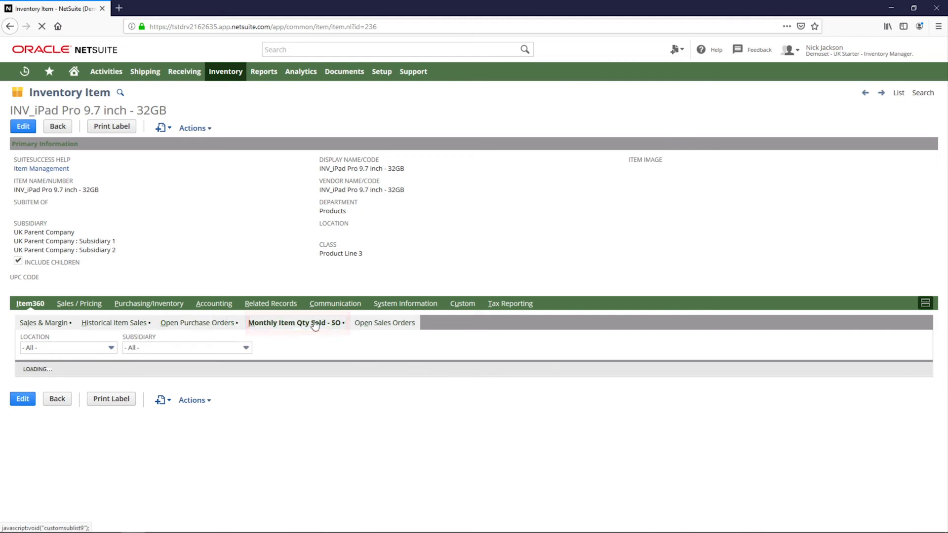
{"action": "left_click", "coordinate": [294, 322]}
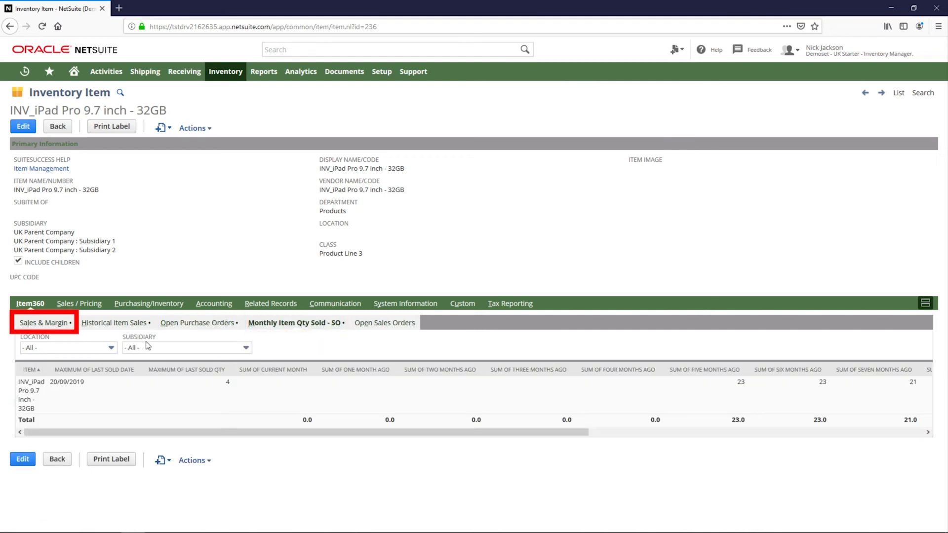
{"action": "left_click", "coordinate": [44, 322]}
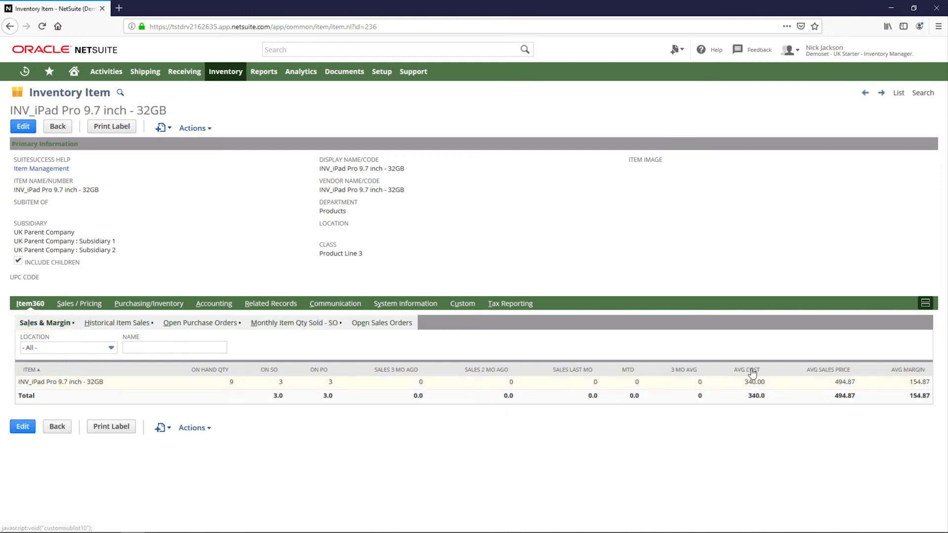
{"action": "mouse_move", "coordinate": [768, 427]}
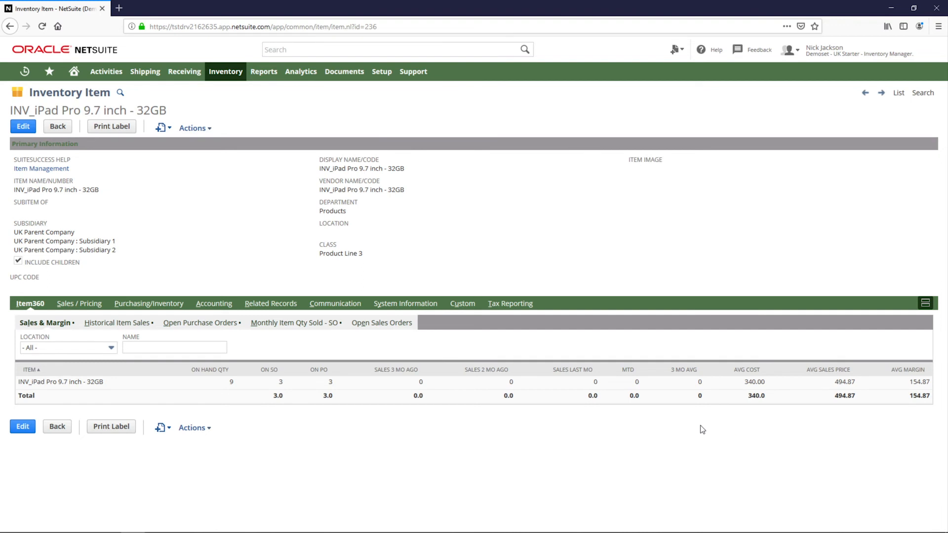
{"action": "mouse_move", "coordinate": [553, 319]}
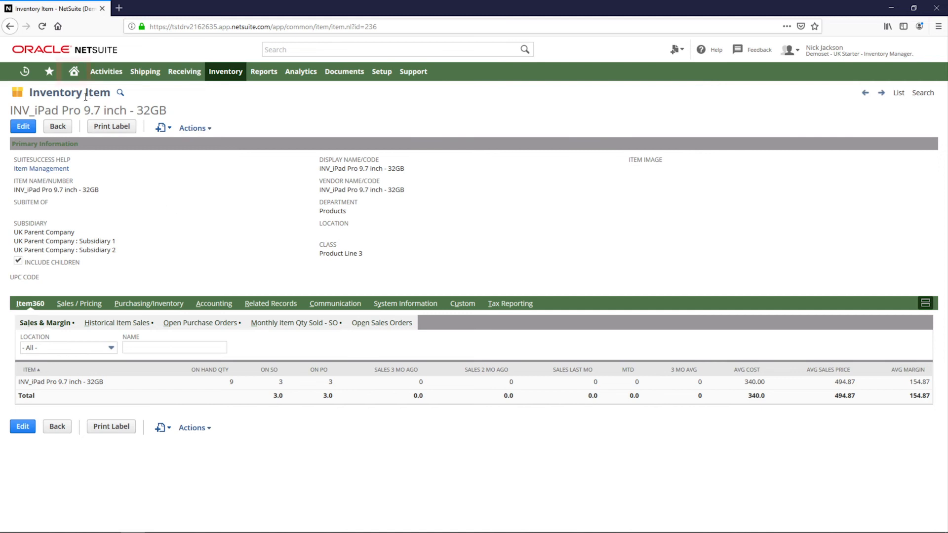
{"action": "left_click", "coordinate": [74, 71]}
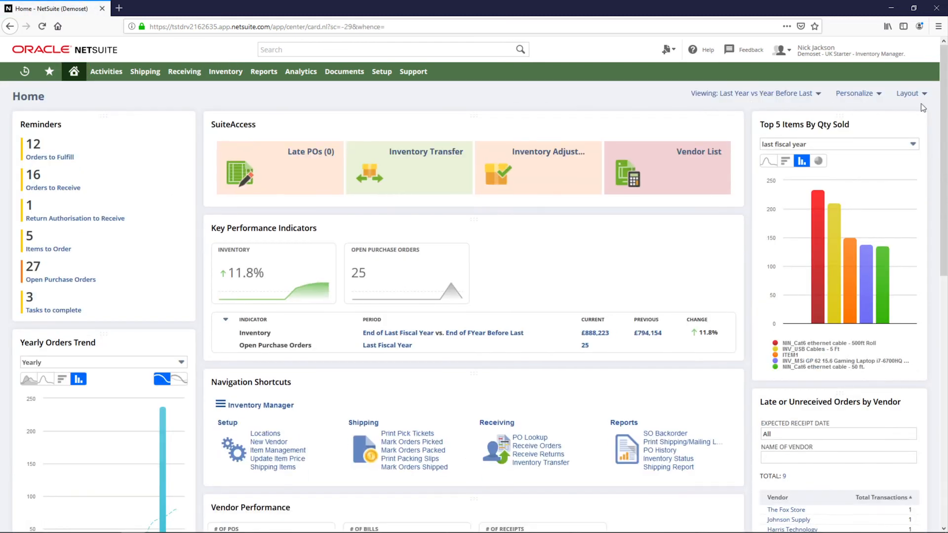
{"action": "scroll", "scroll_direction": "down", "scroll_amount": 3}
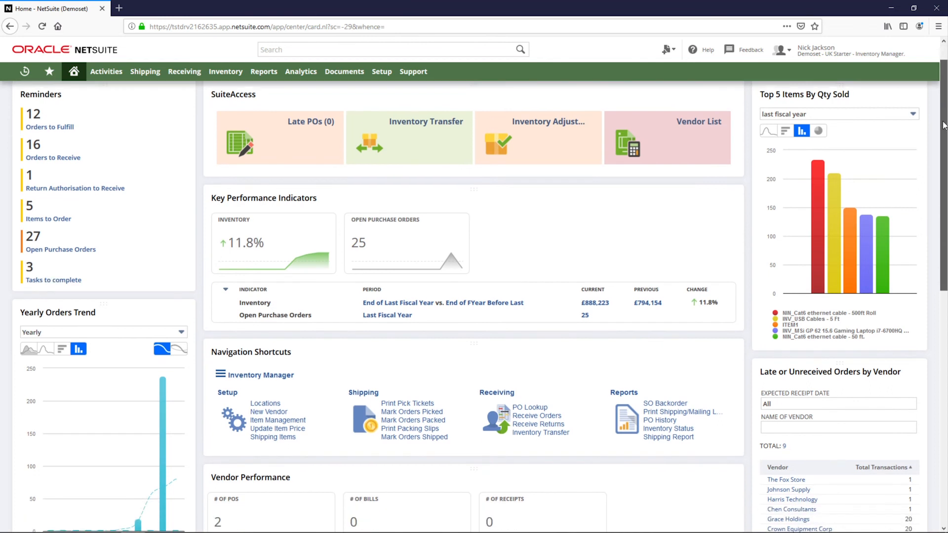
{"action": "scroll", "scroll_direction": "down", "scroll_amount": 3}
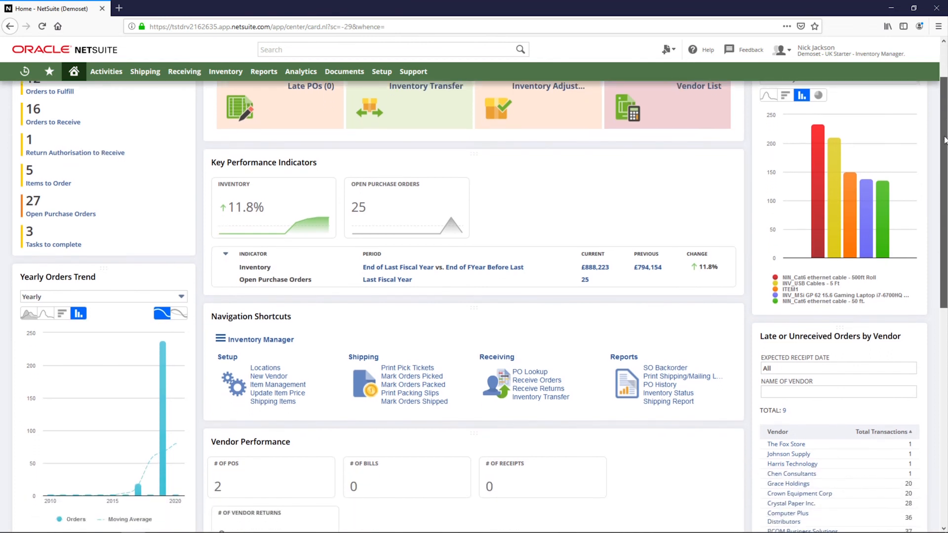